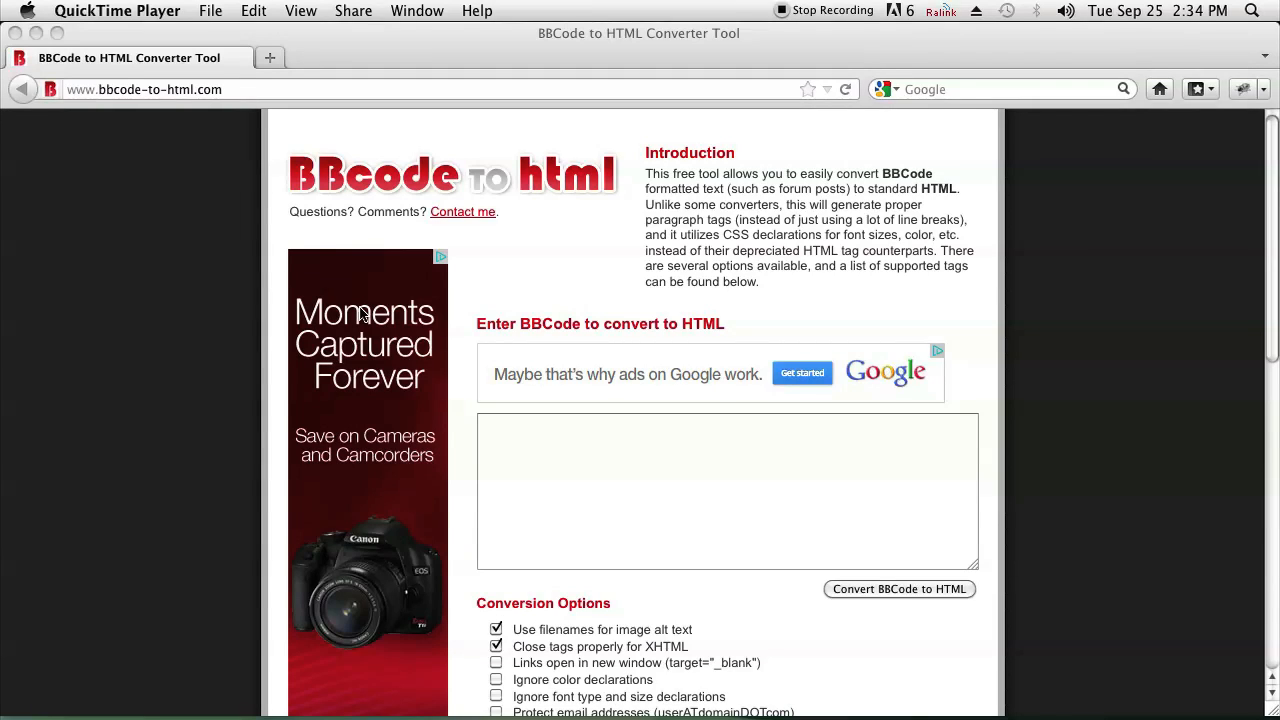
mouse_move(738, 208)
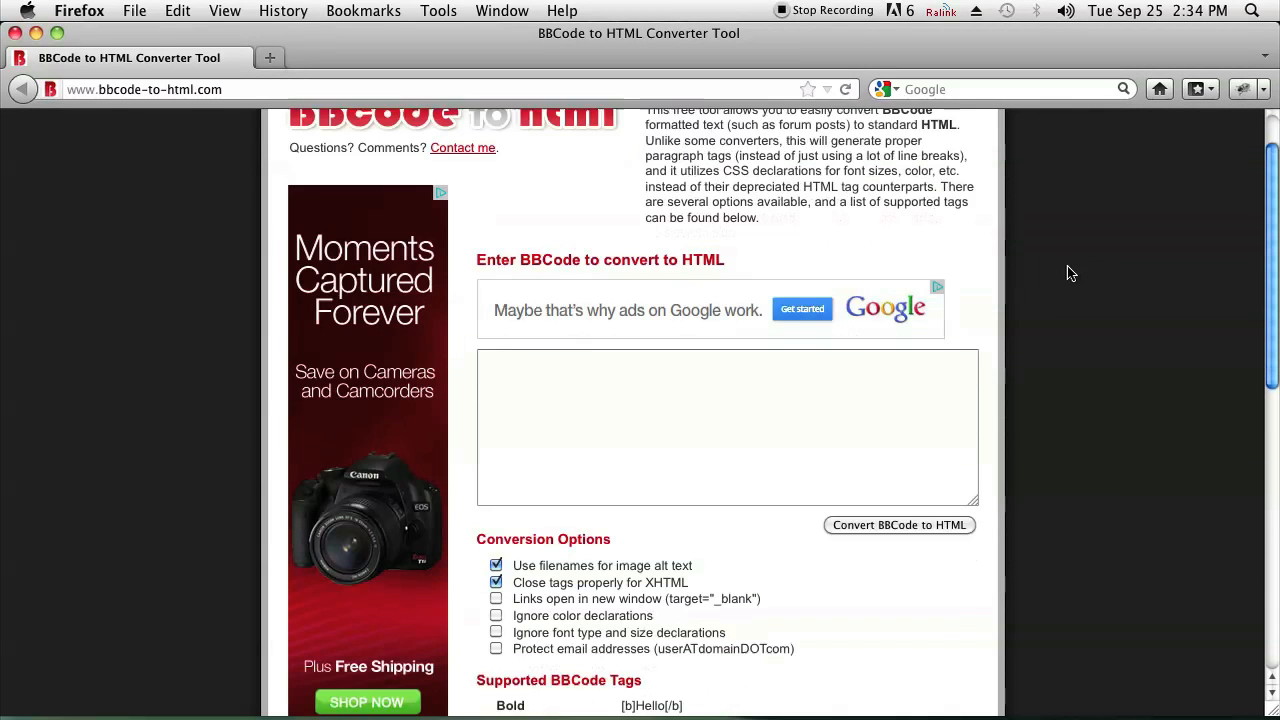
Enter the bold-tagged line "[b]What's going on?[b]" into the BBCode input box.
scroll(down, 3)
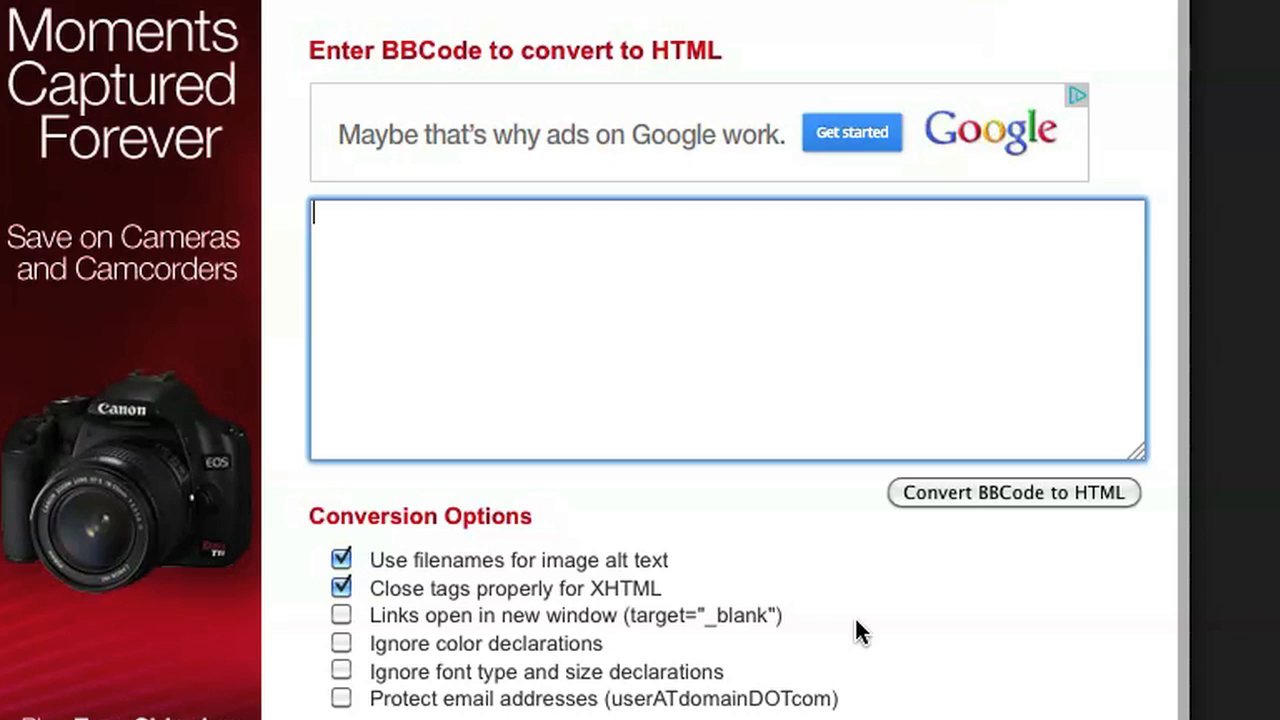
mouse_move(728, 344)
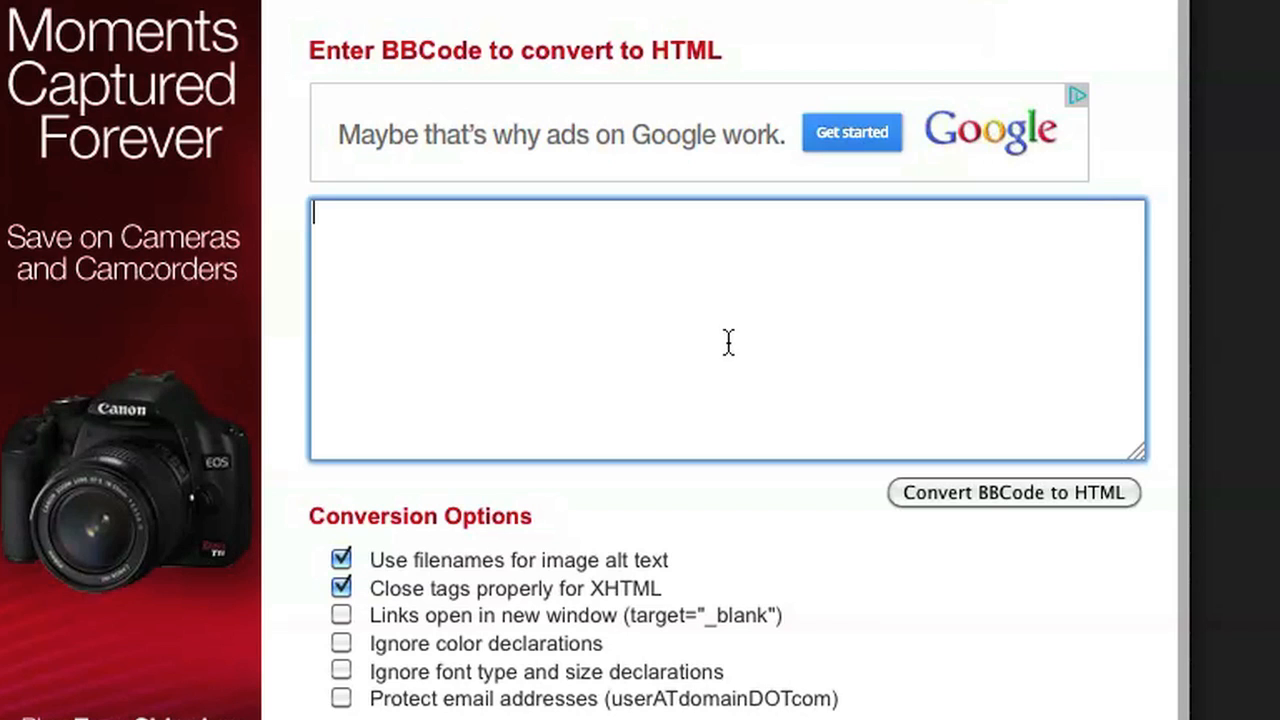
text([b]What)
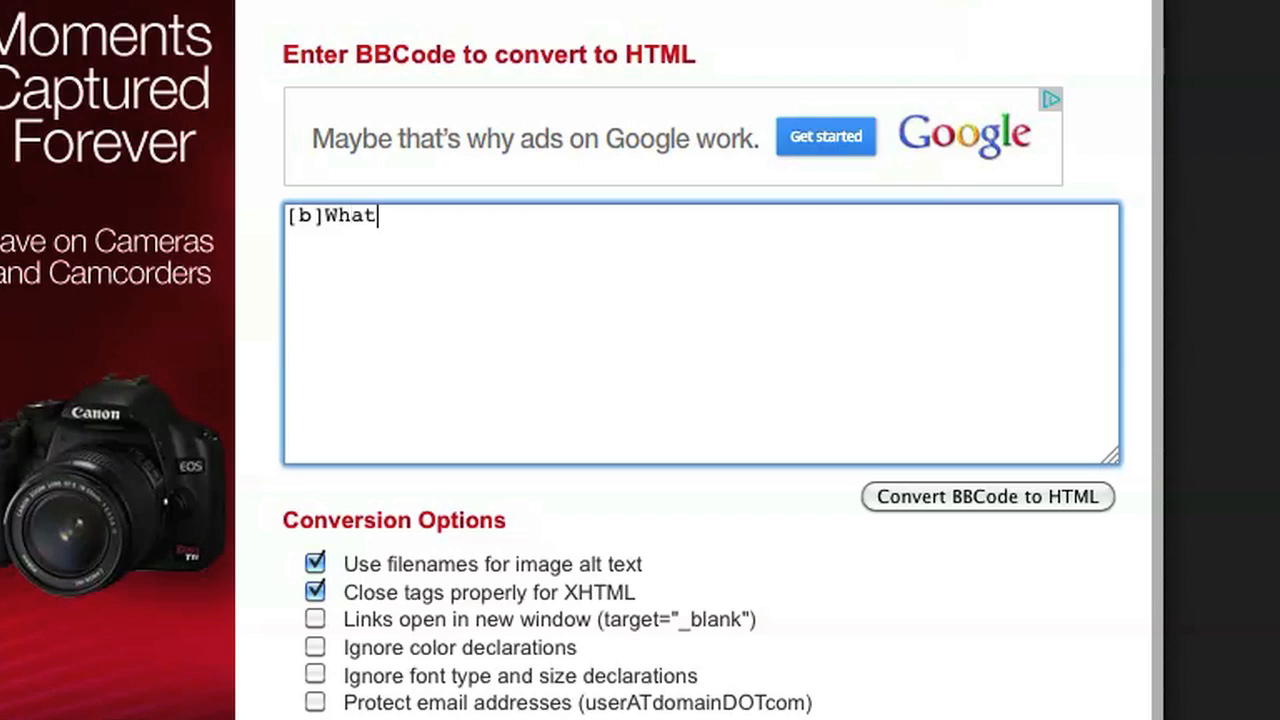
text('s going on?[)
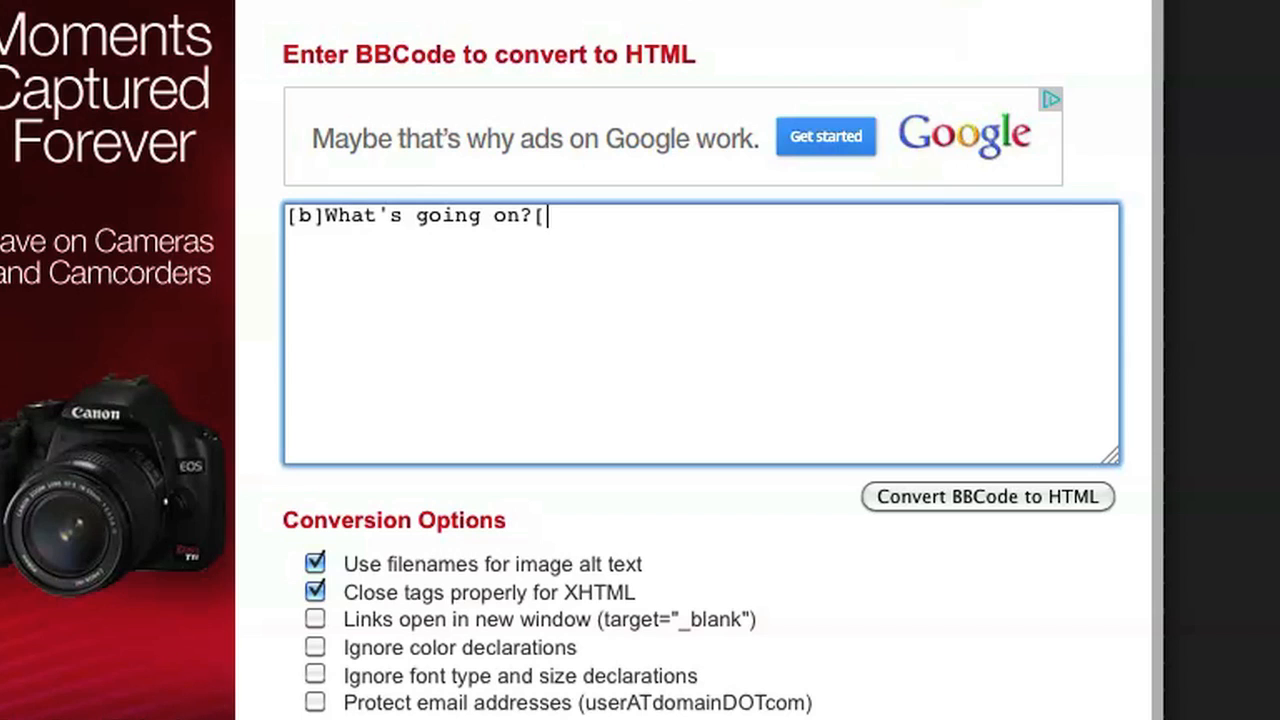
text(b])
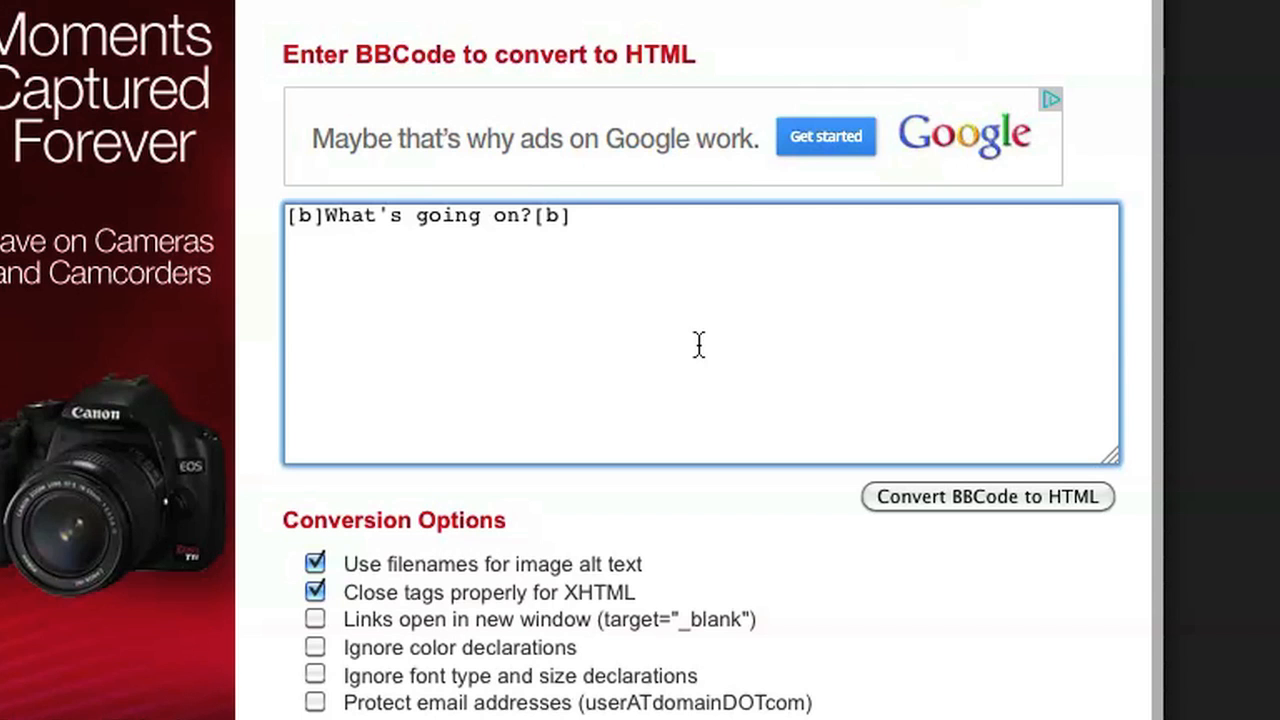
Convert the entered BBCode, producing "<p><strong>What's going on?</strong></p>" in the HTML output.
click(986, 496)
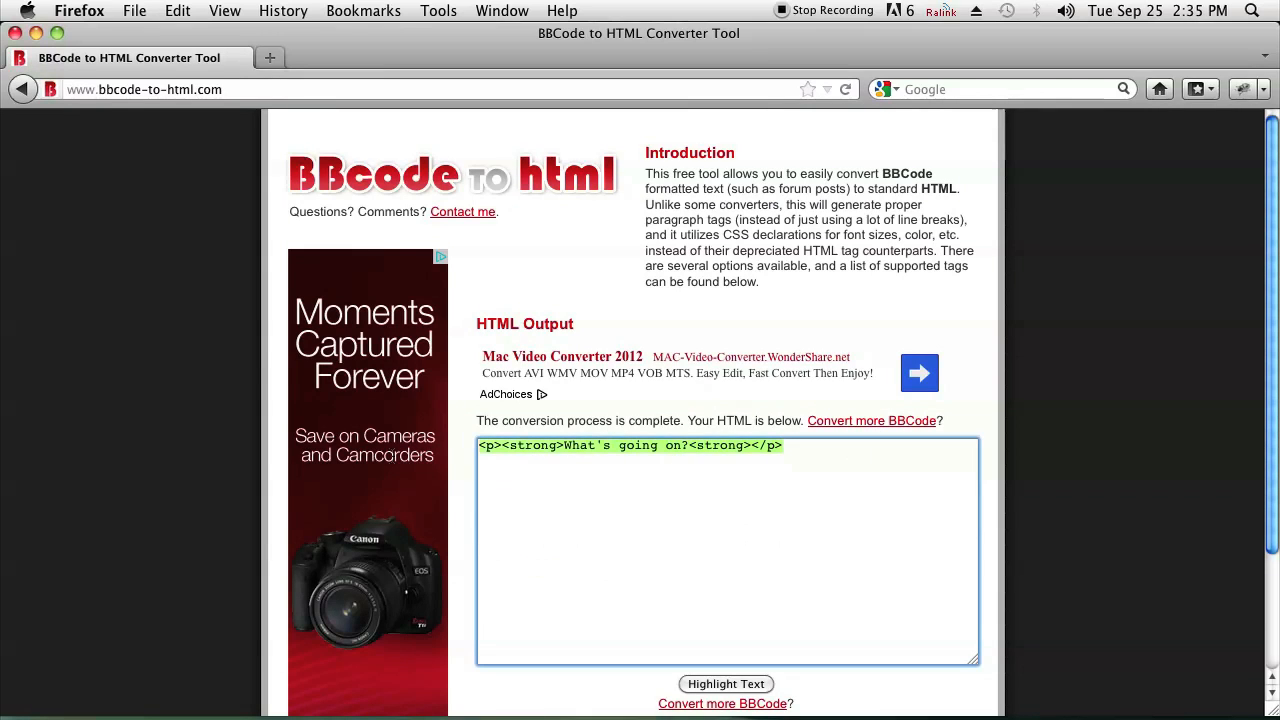
mouse_move(632, 388)
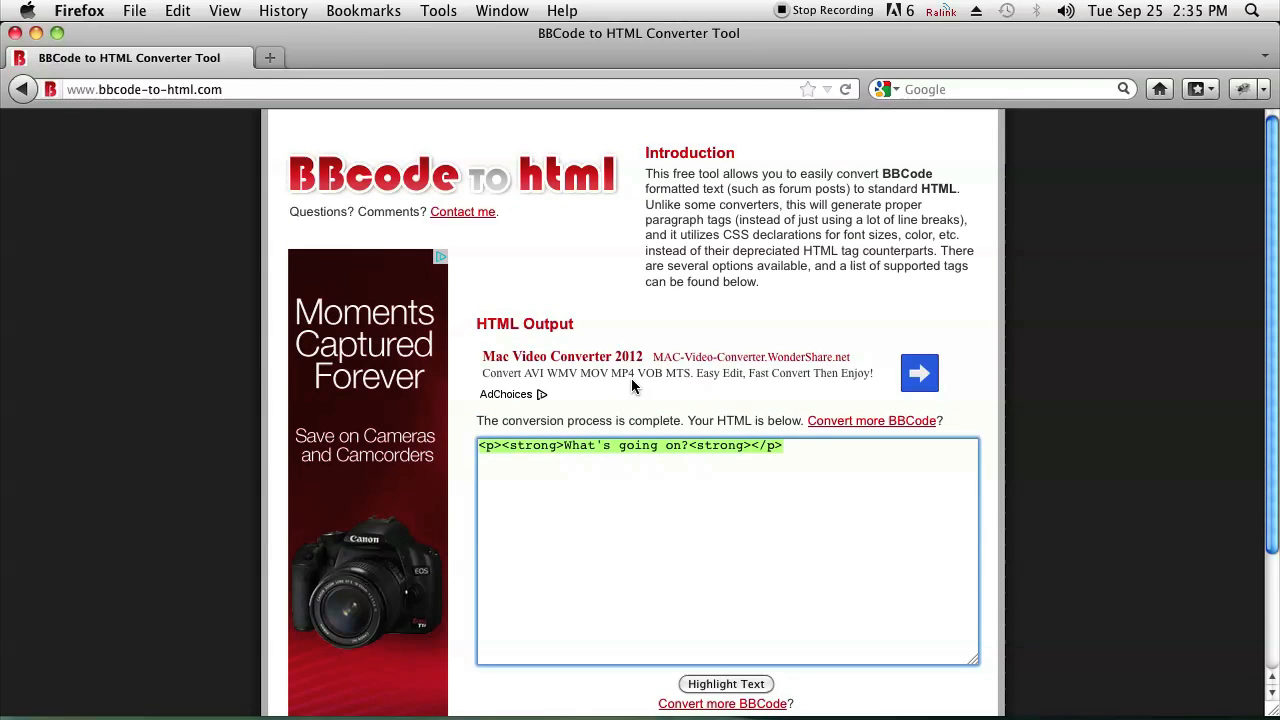